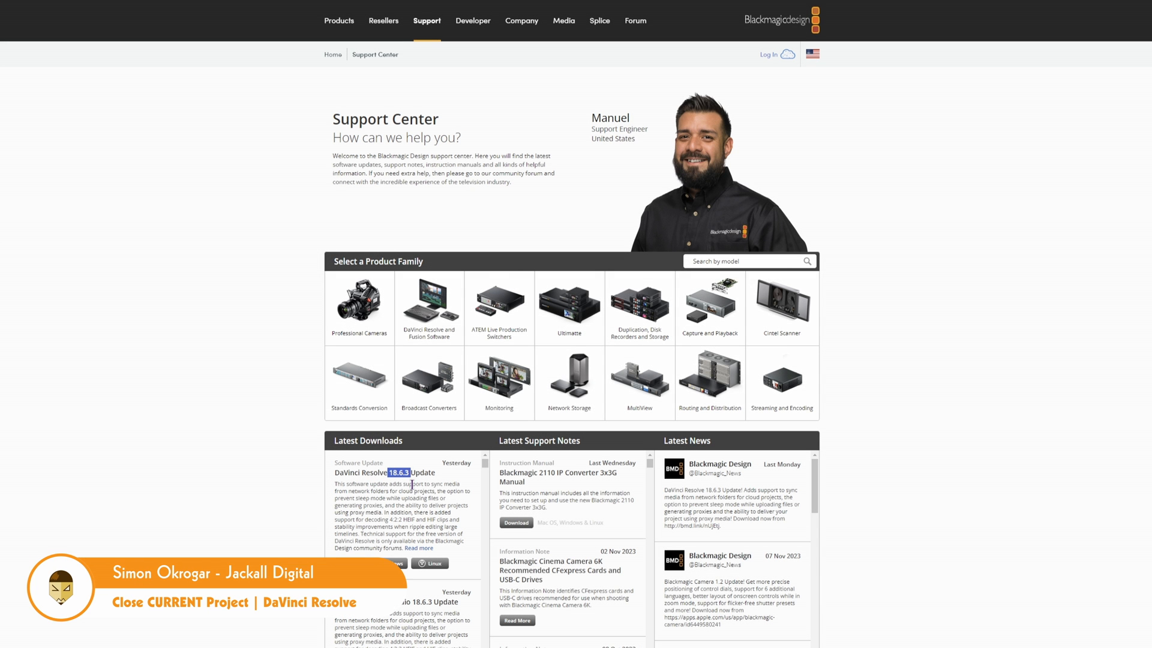
{"action": "mouse_move", "coordinate": [265, 543]}
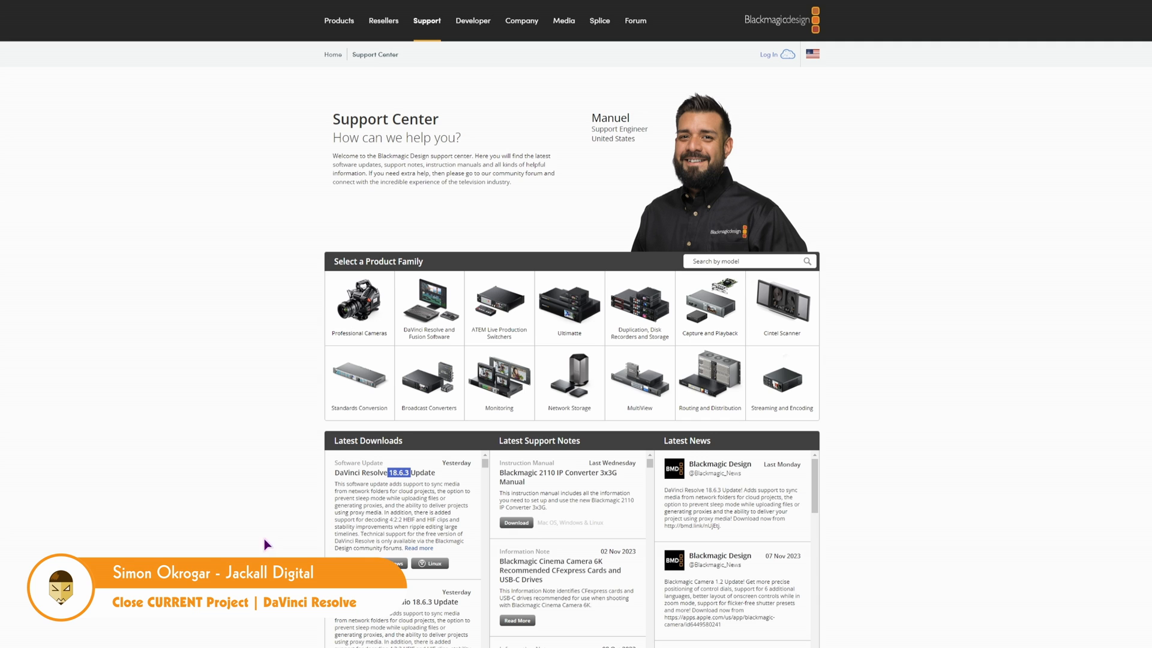
View the DaVinci Resolve 18.6.3 Update release notes from Latest Downloads
{"action": "left_click", "coordinate": [399, 472]}
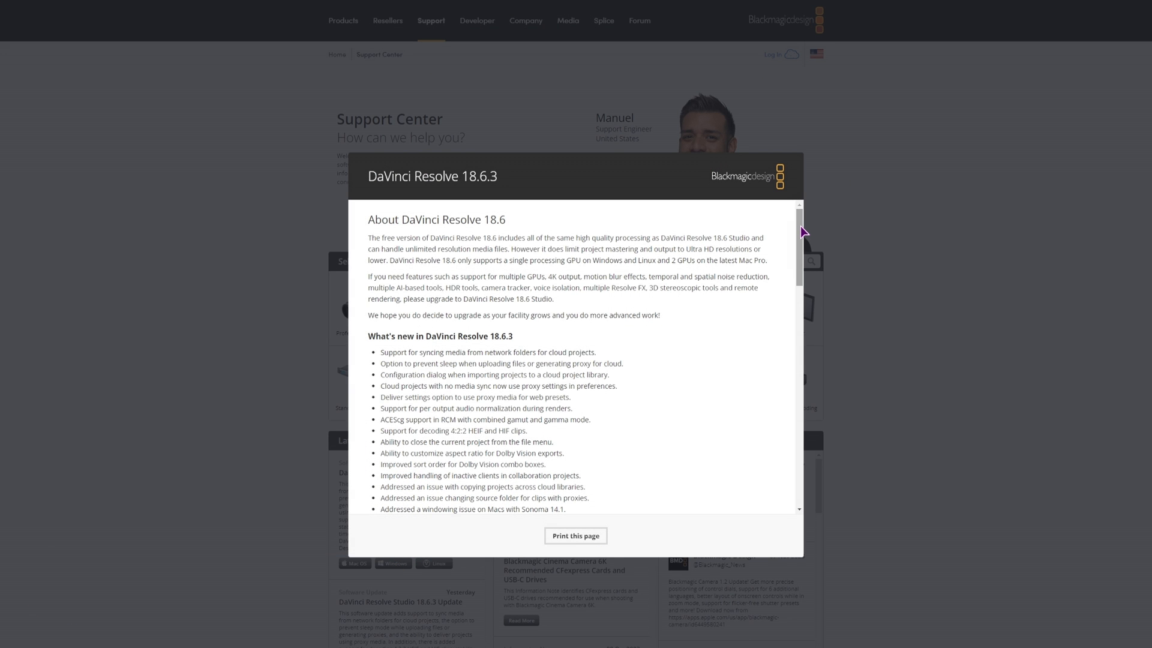
{"action": "scroll", "scroll_direction": "down", "scroll_amount": 3}
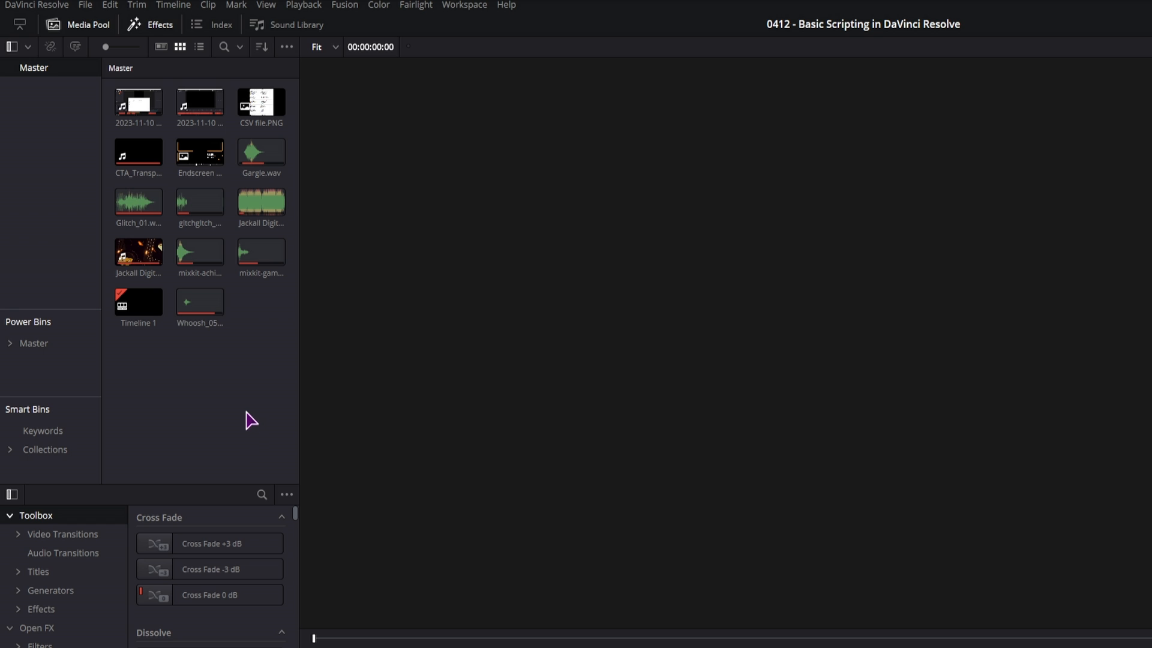
{"action": "mouse_move", "coordinate": [231, 80]}
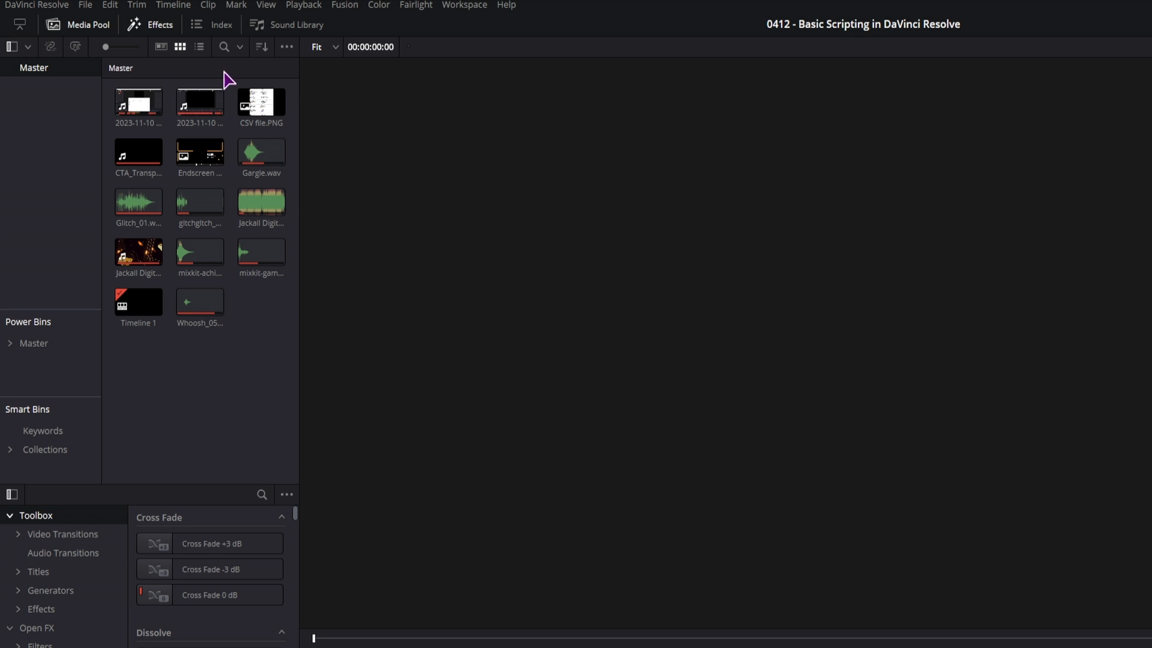
Show the File menu for the 0412 Basic Scripting project to inspect close commands
{"action": "left_click", "coordinate": [84, 5]}
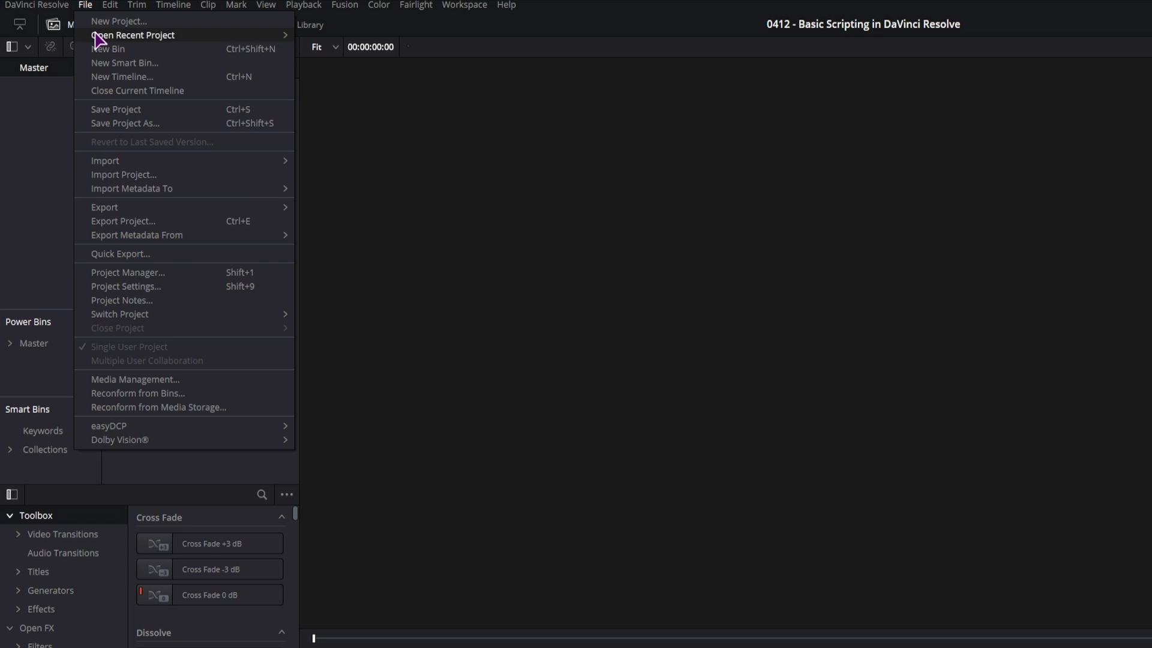
{"action": "mouse_move", "coordinate": [117, 90]}
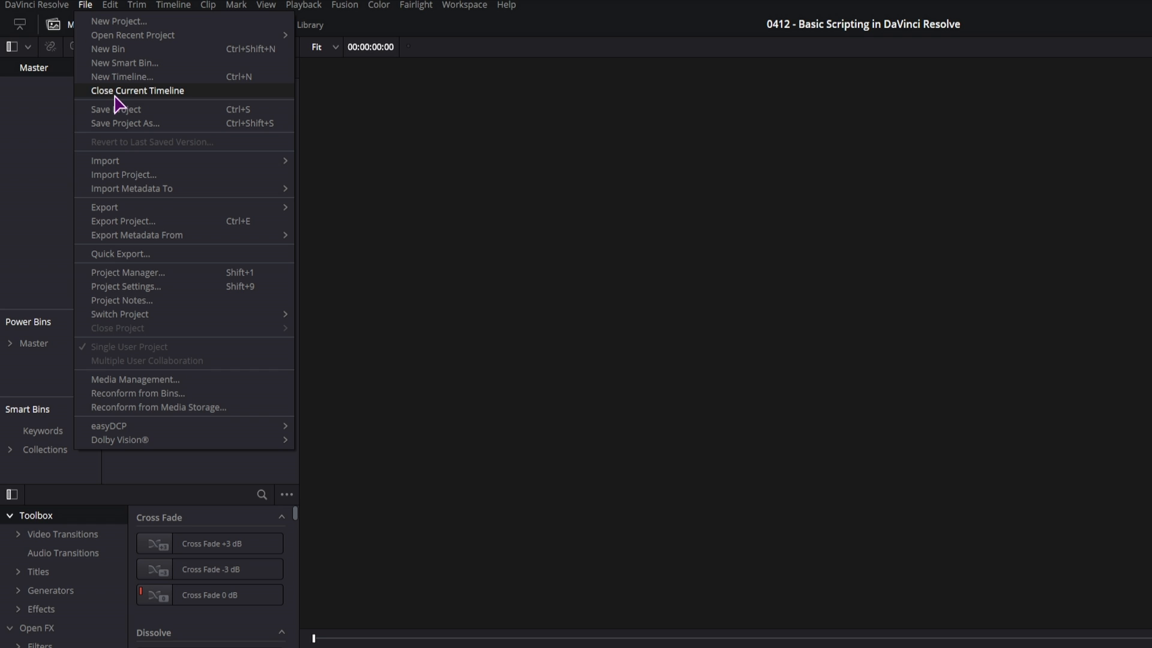
{"action": "mouse_move", "coordinate": [175, 340]}
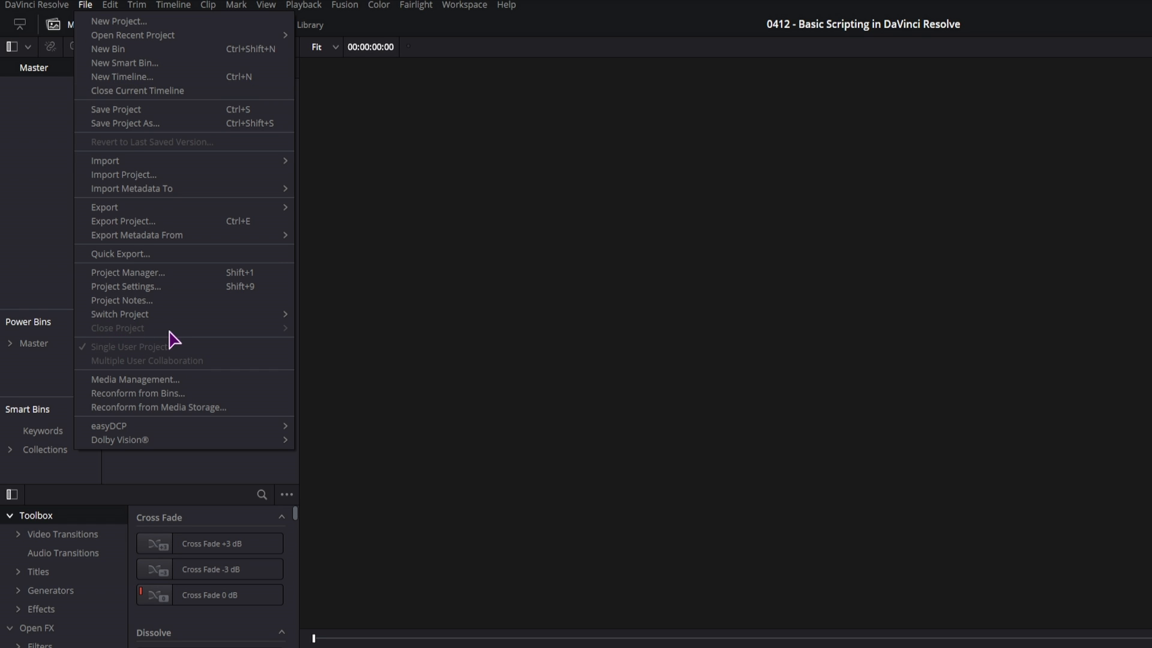
{"action": "mouse_move", "coordinate": [119, 314]}
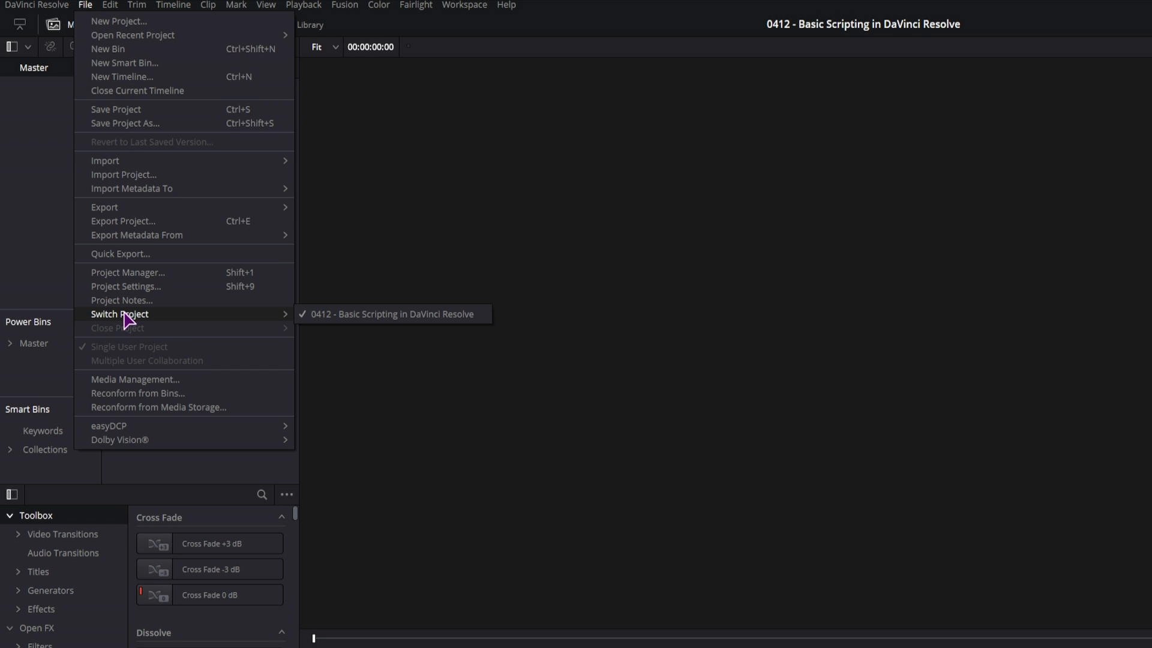
{"action": "mouse_move", "coordinate": [124, 291]}
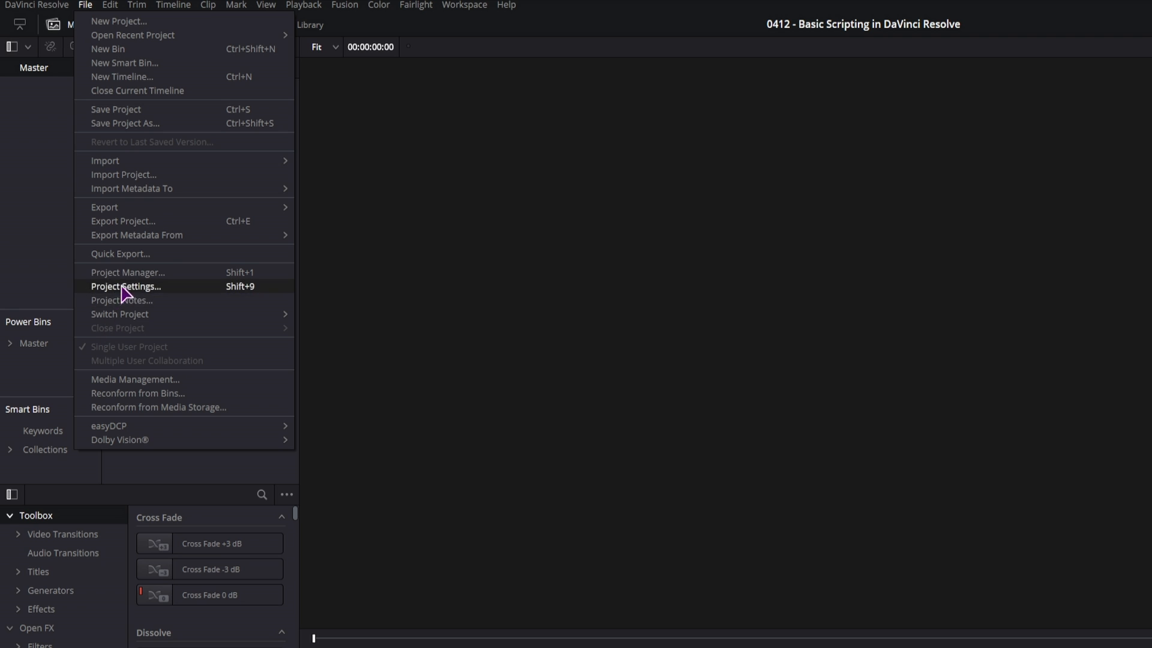
Open project 0411 Text Fill Color Change from the Project Manager and check its File menu
{"action": "left_click", "coordinate": [127, 272]}
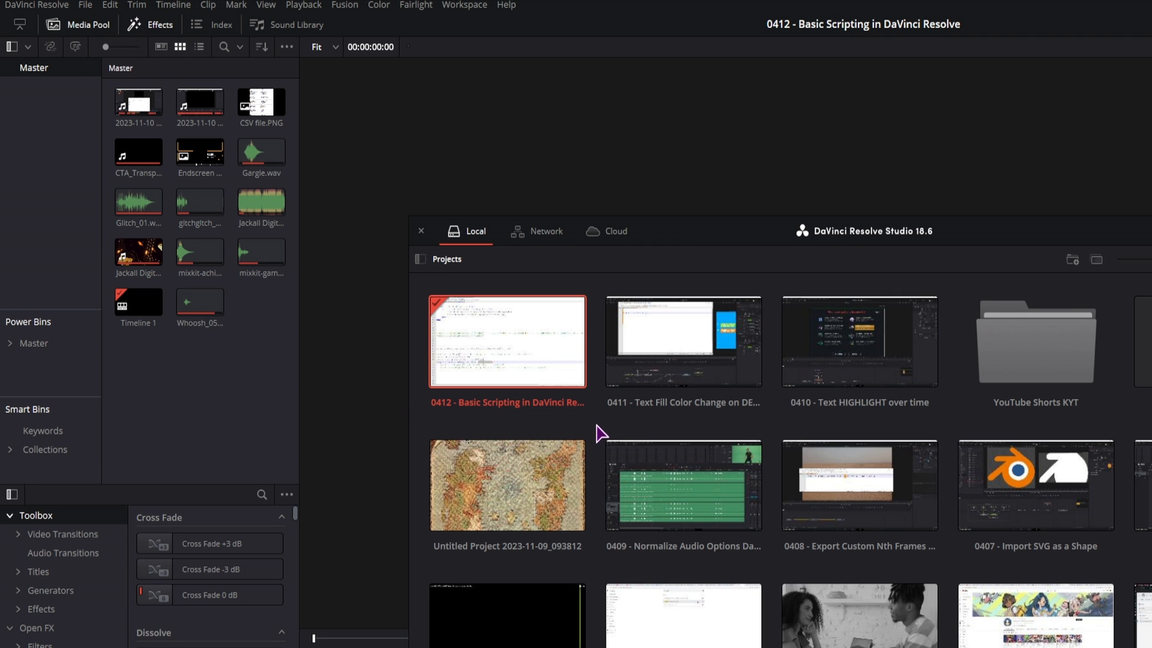
{"action": "right_click", "coordinate": [601, 433]}
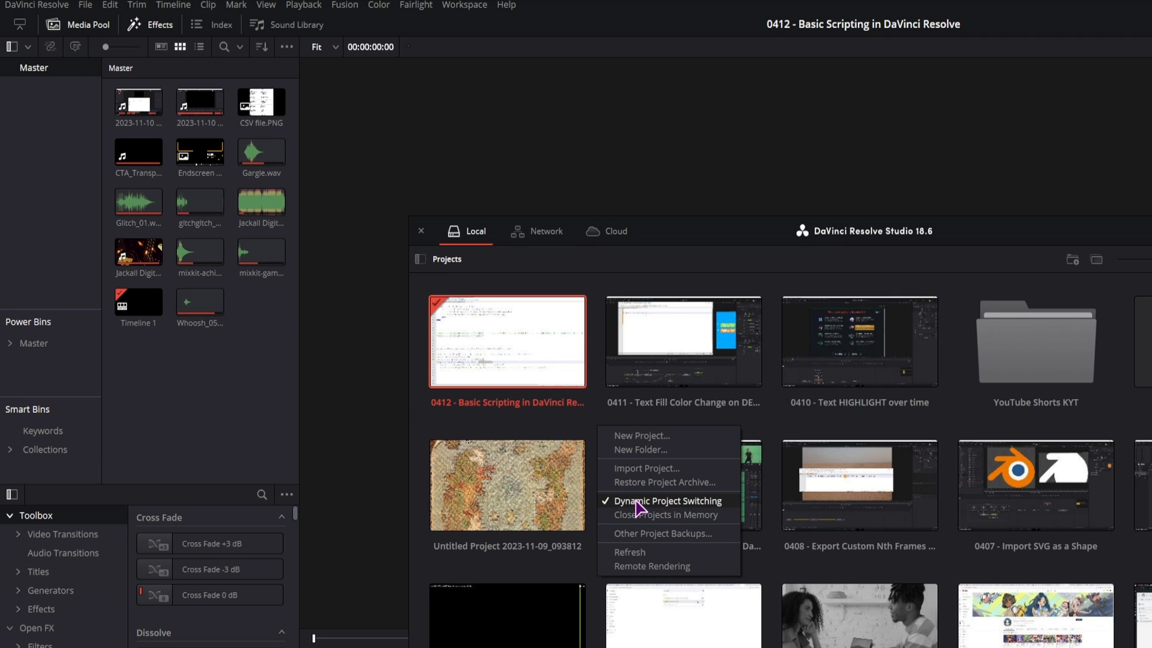
{"action": "mouse_move", "coordinate": [689, 513]}
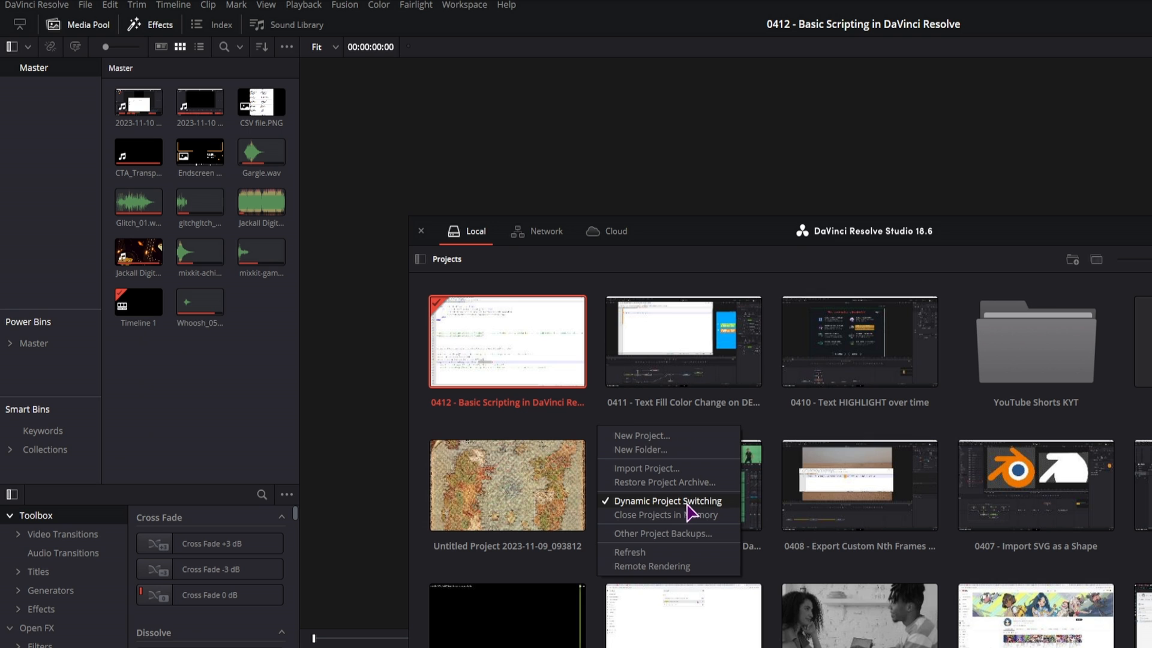
{"action": "double_click", "coordinate": [682, 341]}
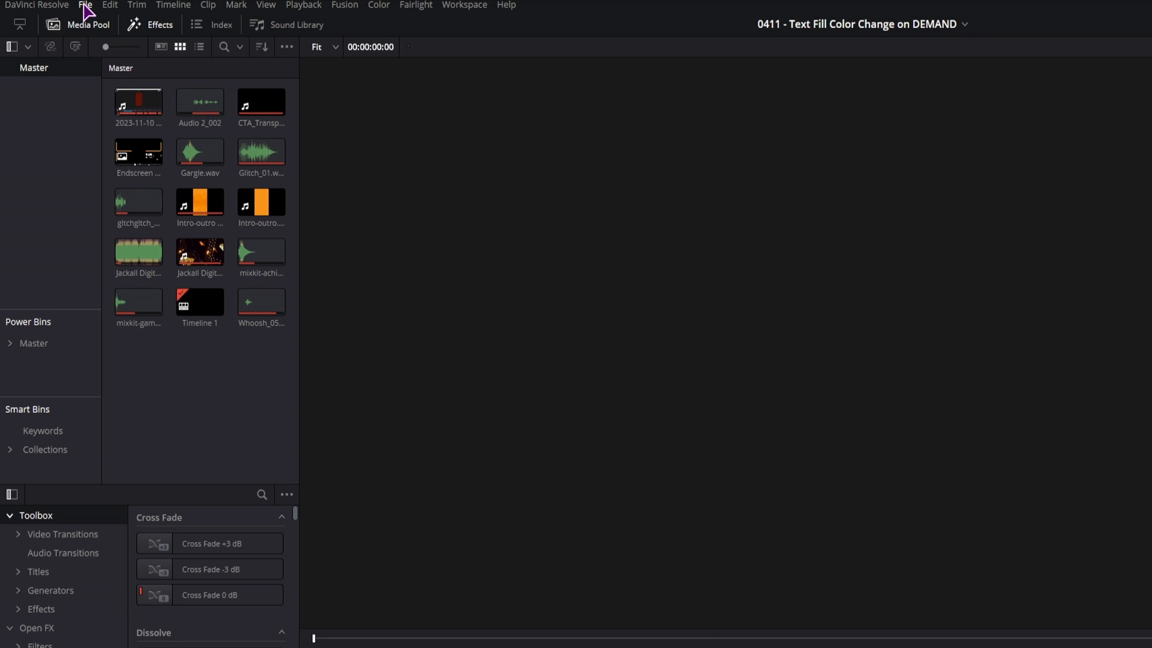
{"action": "left_click", "coordinate": [84, 6]}
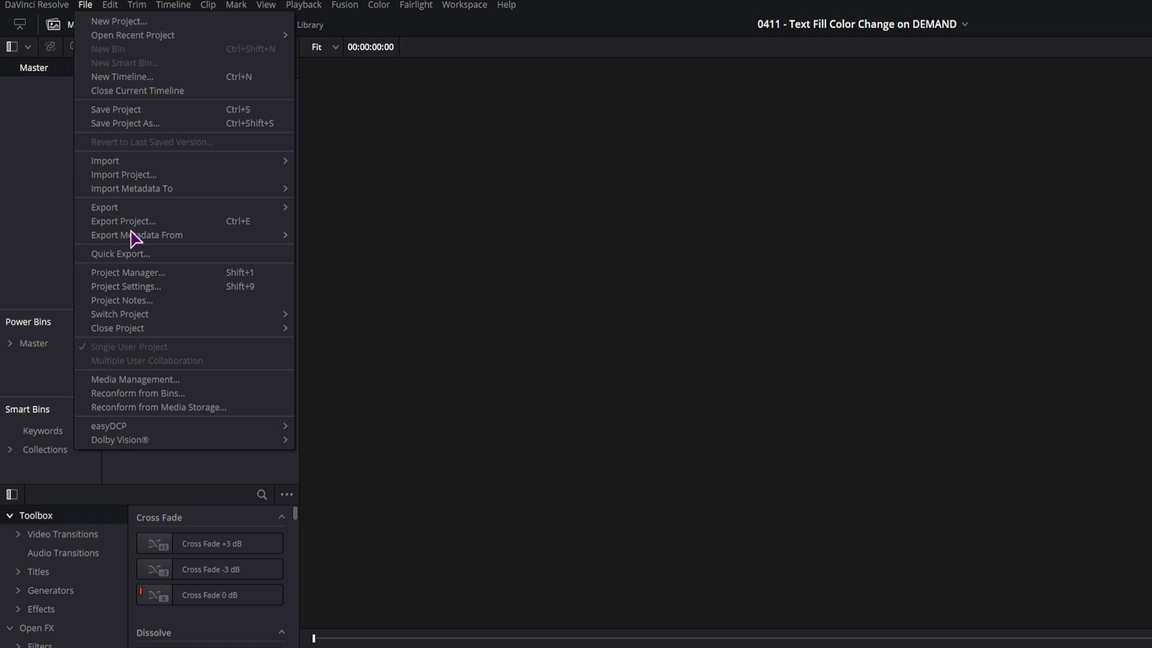
{"action": "mouse_move", "coordinate": [118, 328]}
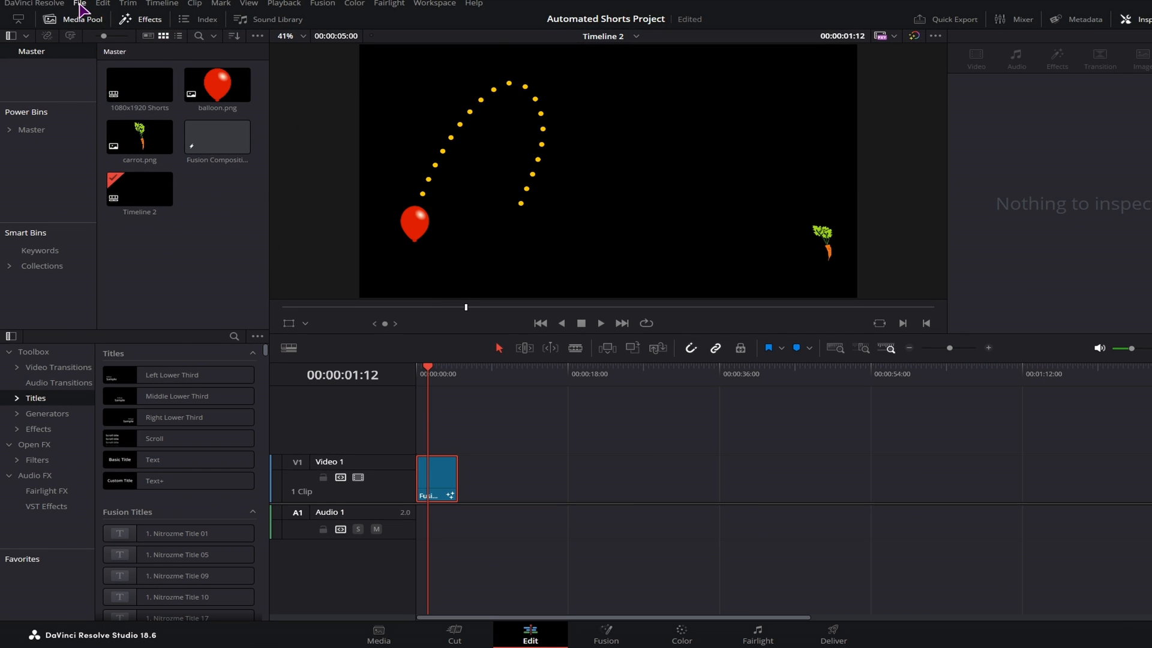
Close Automated Shorts Project via File > Close Current Project, then double-click to reopen it
{"action": "left_click", "coordinate": [79, 3]}
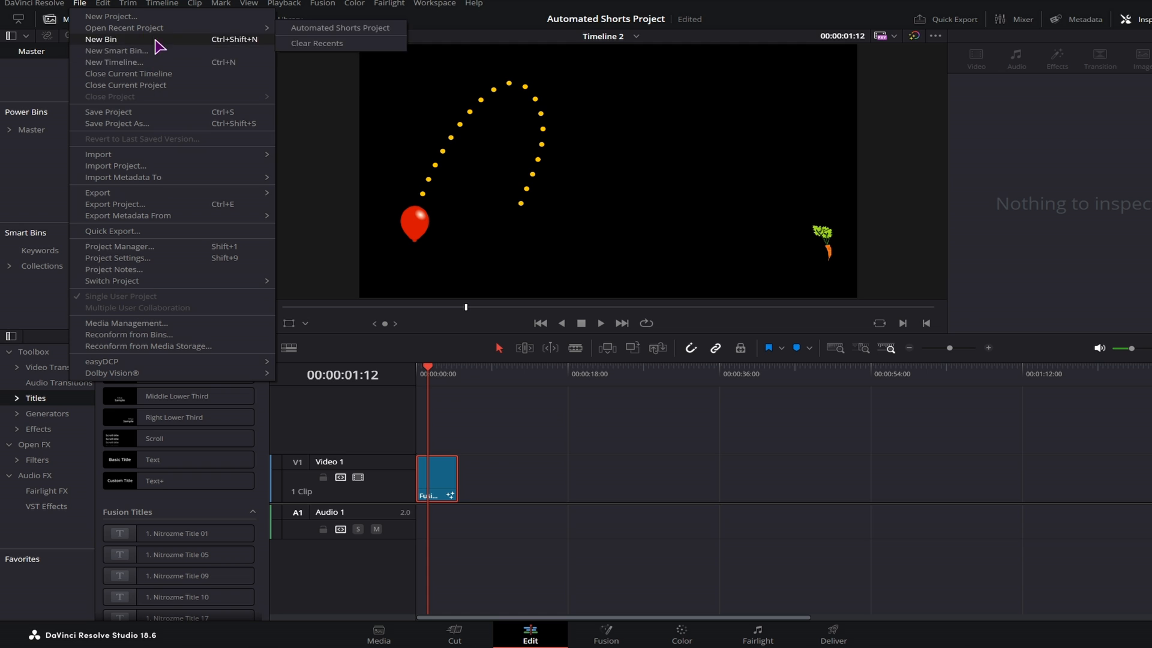
{"action": "mouse_move", "coordinate": [145, 90]}
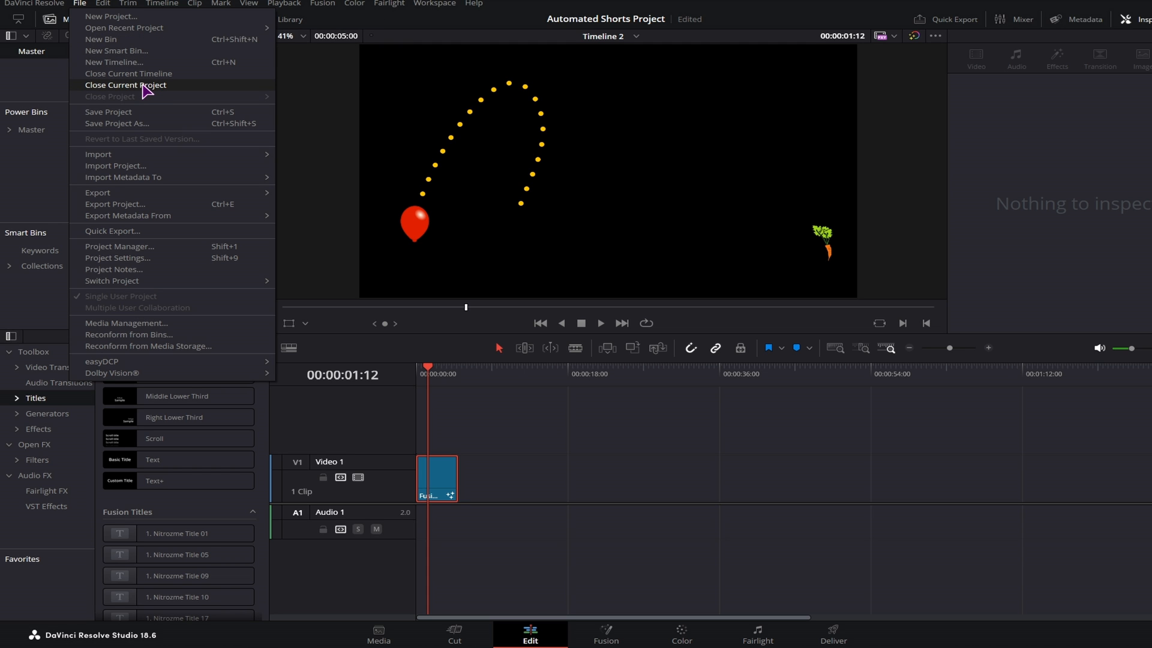
{"action": "left_click", "coordinate": [125, 85]}
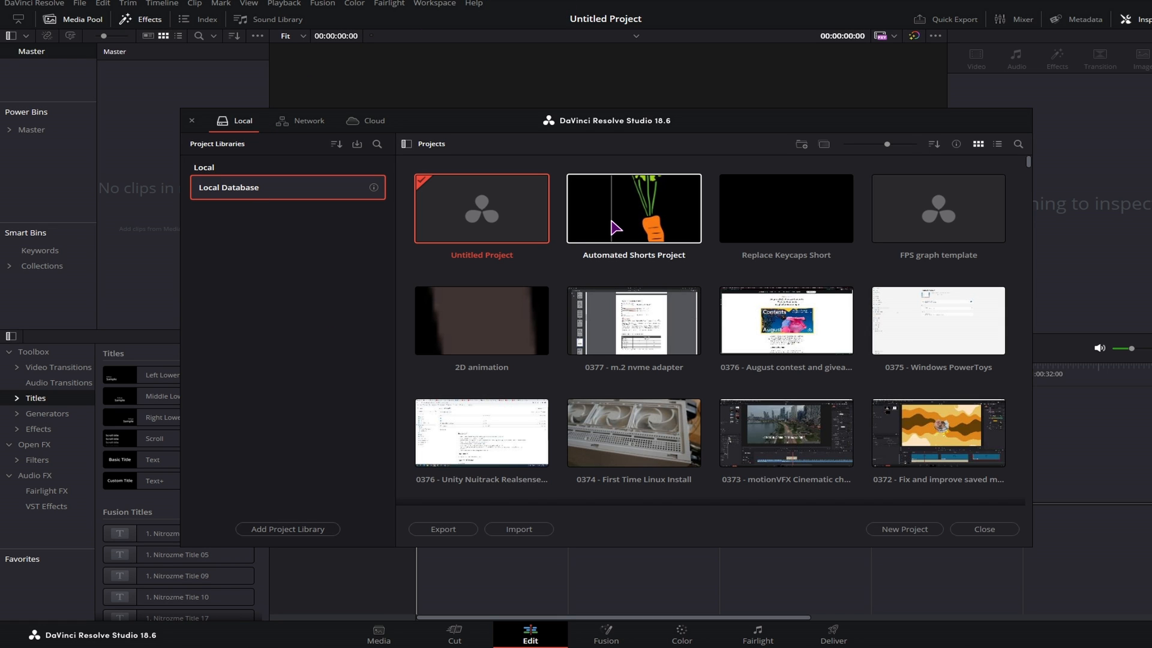
{"action": "double_click", "coordinate": [633, 208]}
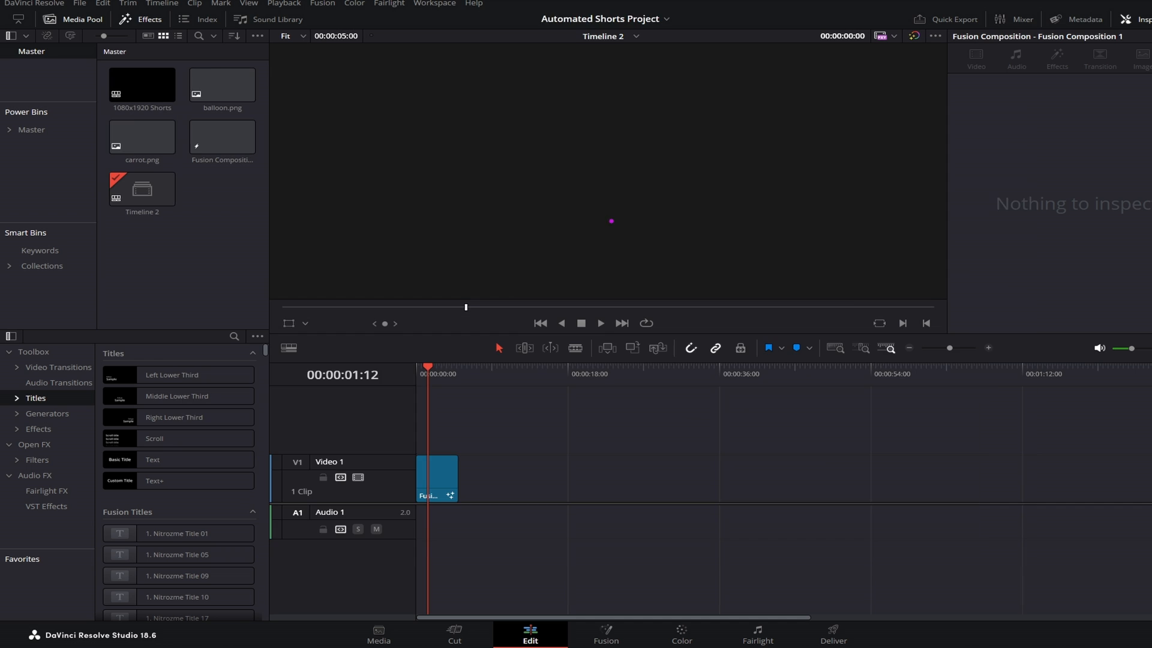
On the Fusion page, box-select the Background and Merge nodes and show their context menu
{"action": "left_click", "coordinate": [604, 635]}
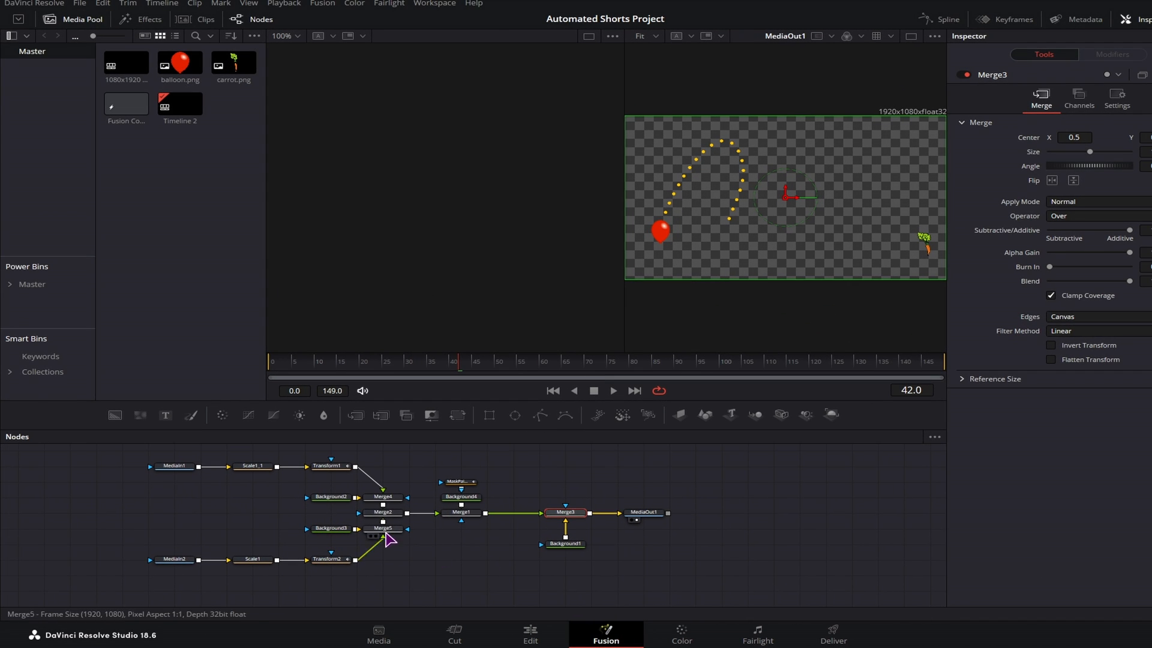
{"action": "left_click", "coordinate": [327, 465]}
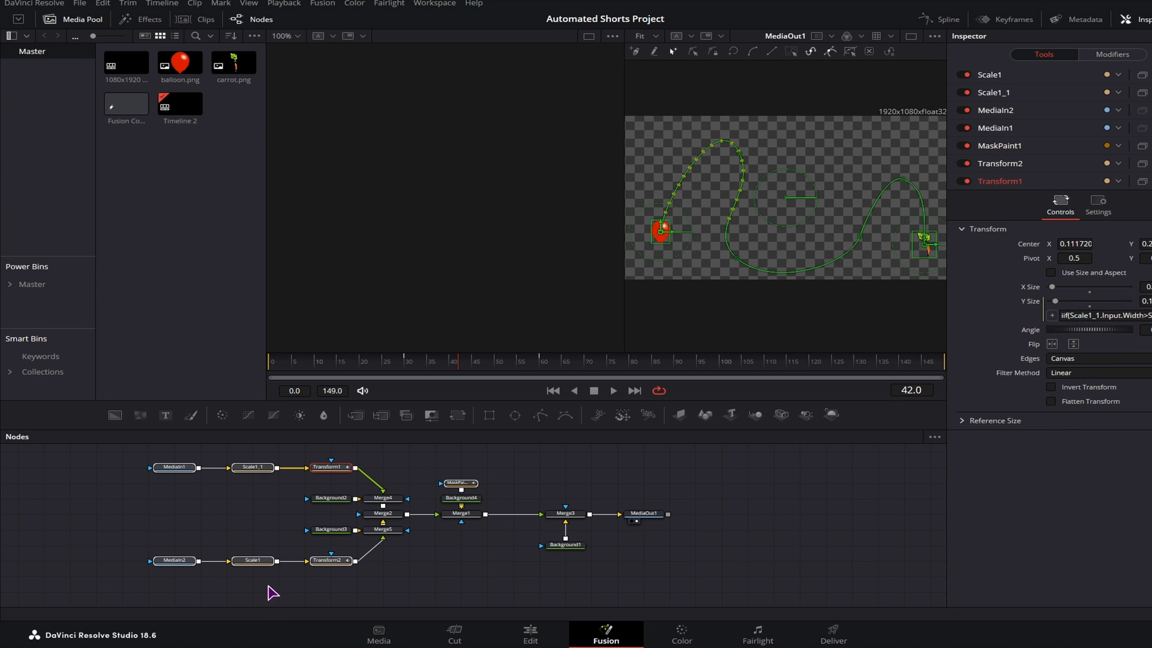
{"action": "left_click_drag", "start_coordinate": [291, 492], "coordinate": [591, 554]}
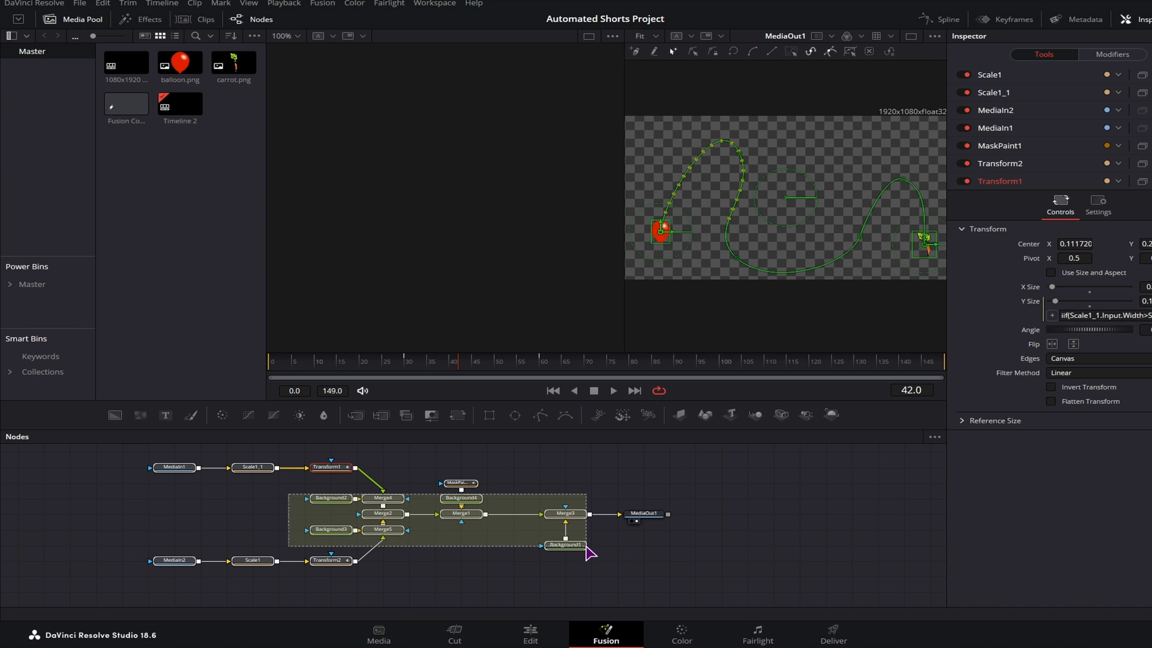
{"action": "right_click", "coordinate": [566, 514]}
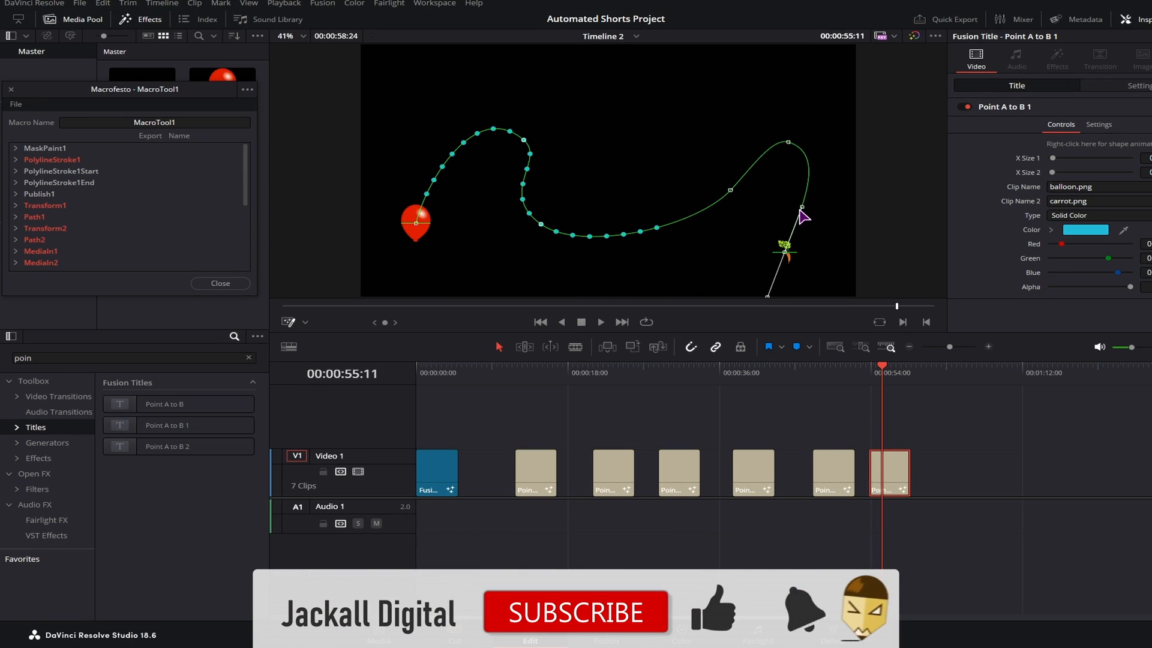
Drag the end tangent handle near the carrot to reshape the path's curve
{"action": "left_click_drag", "start_coordinate": [801, 215], "coordinate": [831, 247]}
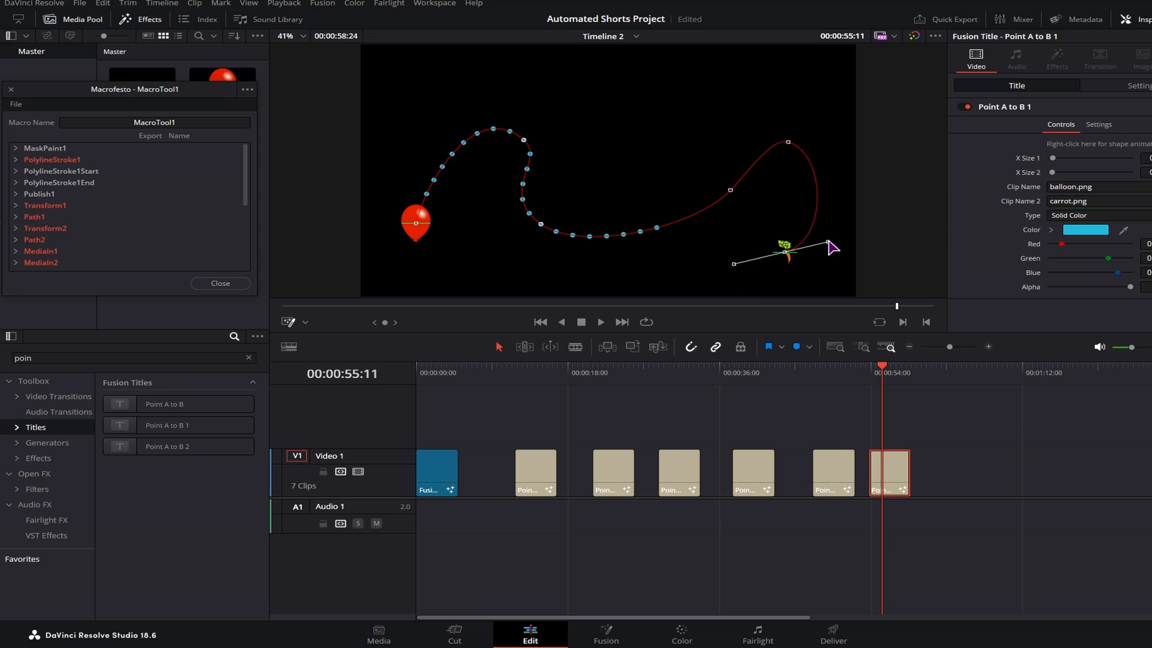